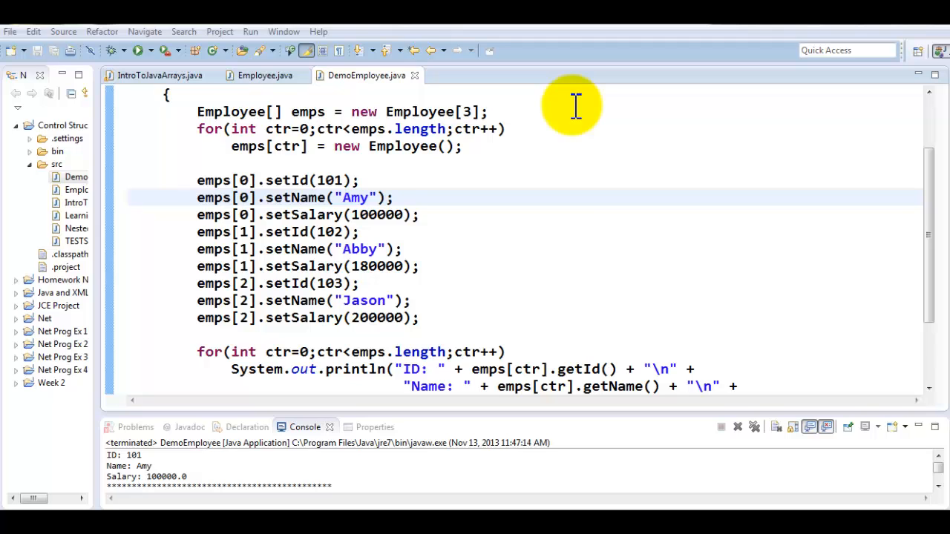
mouse_move(250, 164)
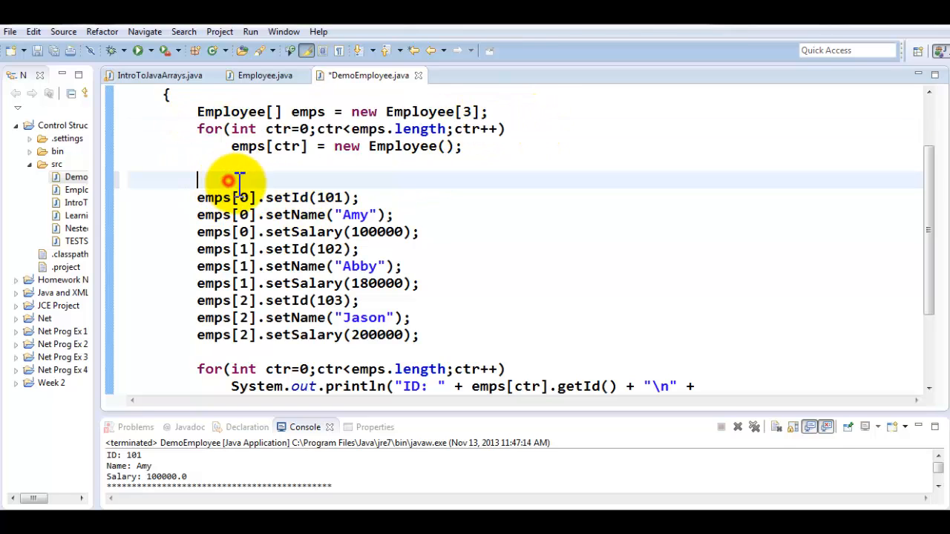
Write a for loop over emps setting each id to 101+ctr and name to Amy
type("for(int ctr=0;ctr<emps.length;ctr++)")
type("{")
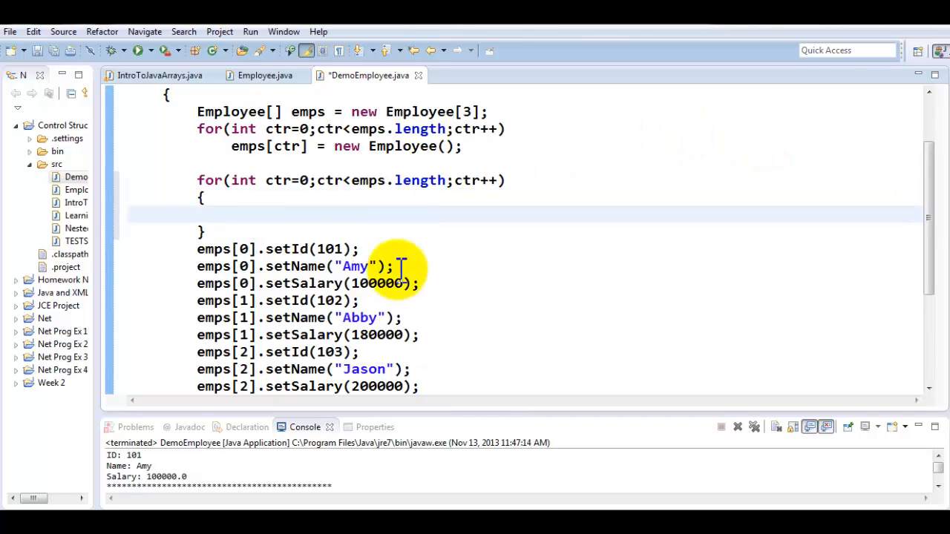
mouse_move(181, 250)
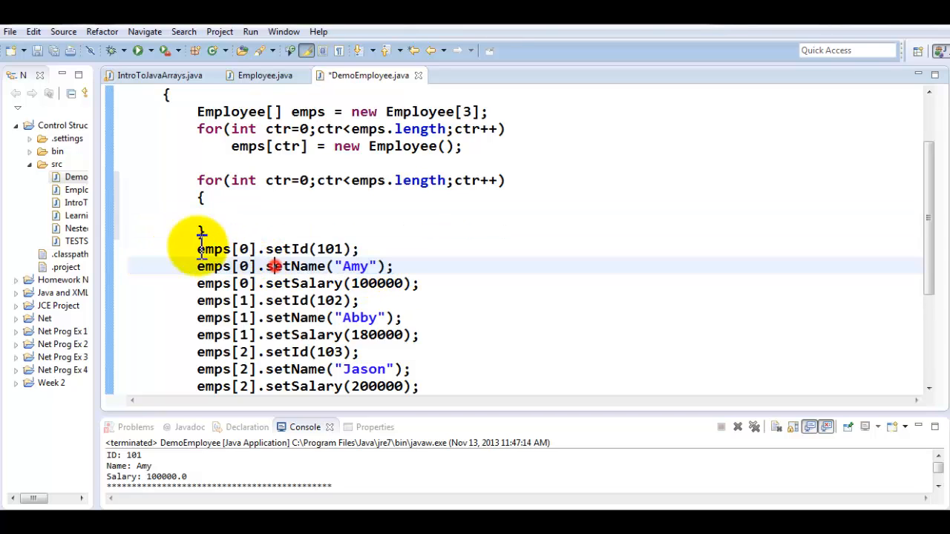
left_click_drag(197, 250, 397, 265)
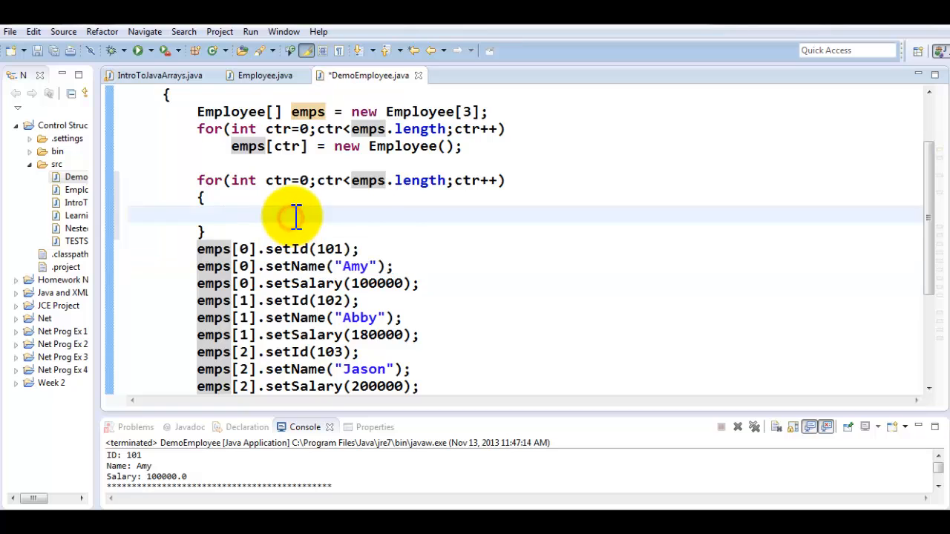
type("emps[0].setId(101);")
type("emps[ct].setName(\"Amy\");")
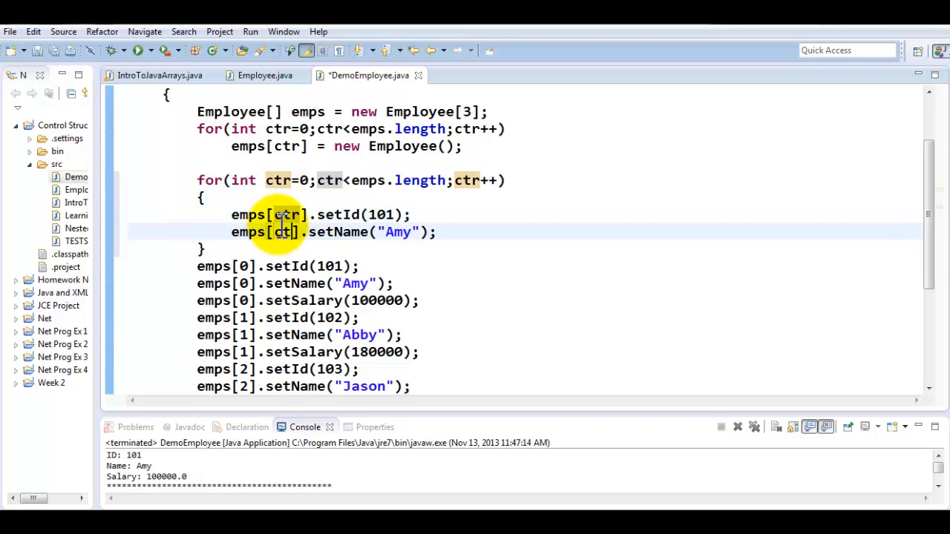
mouse_move(341, 214)
type("r")
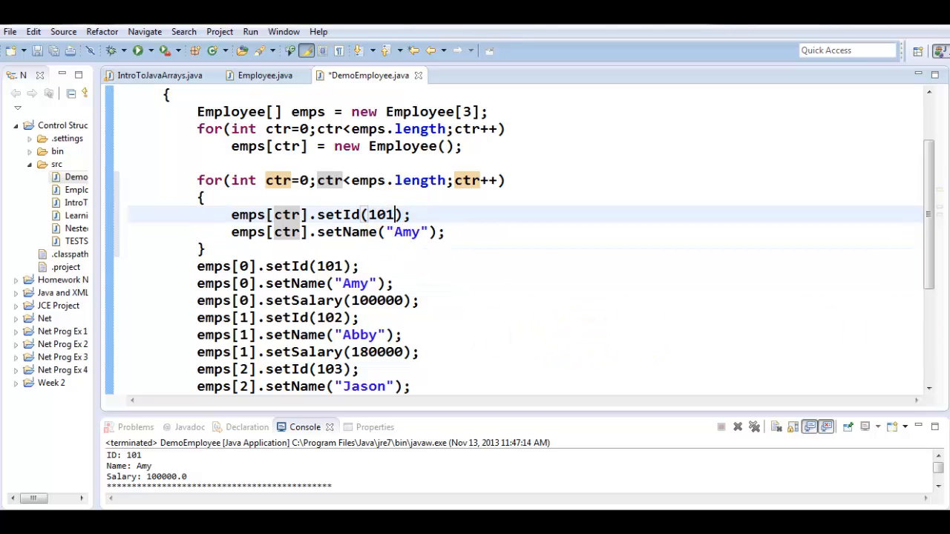
type("+ctr")
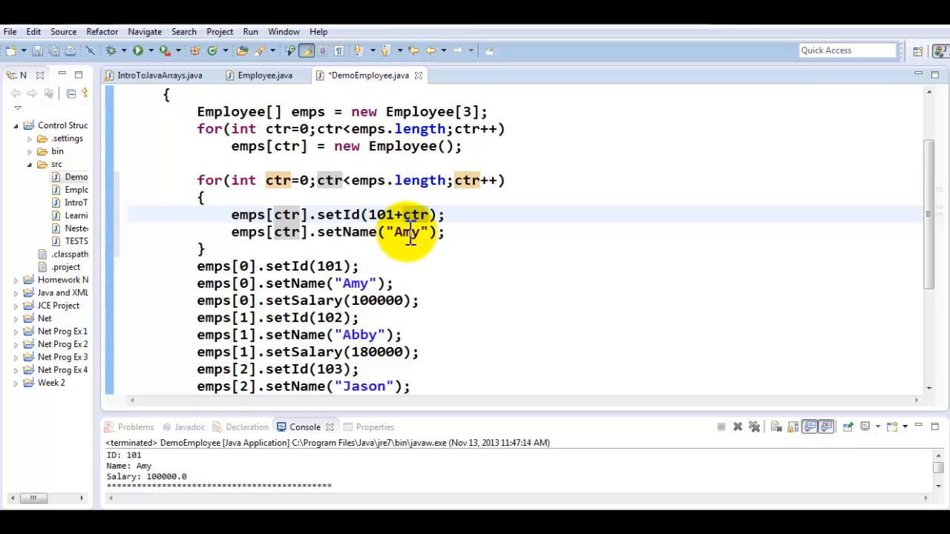
Replace the name Amy in setName with "Not Set Yet"
double_click(407, 231)
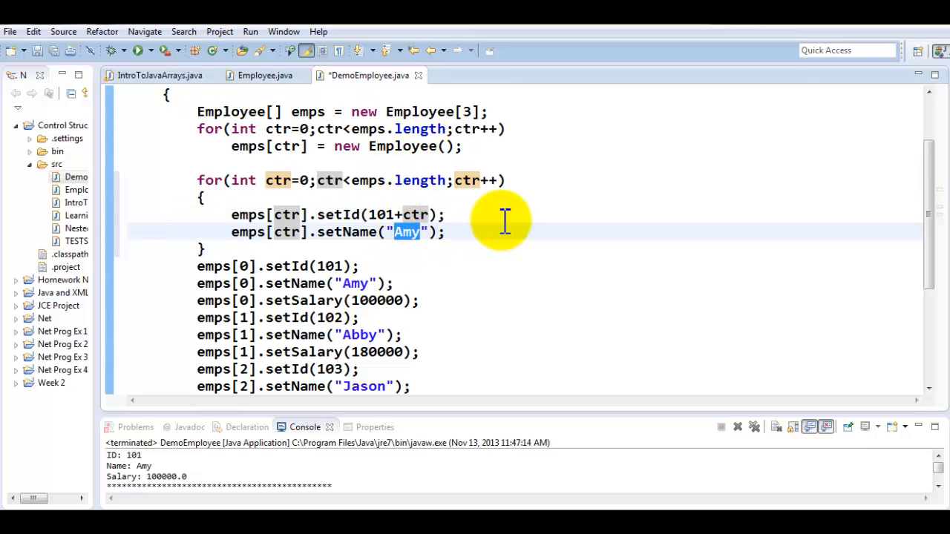
type("Not")
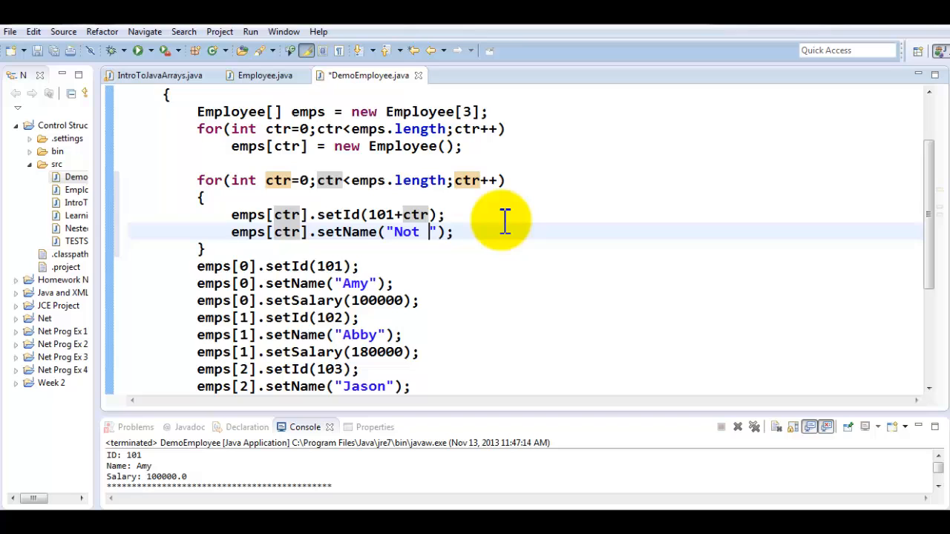
type("Set Yet")
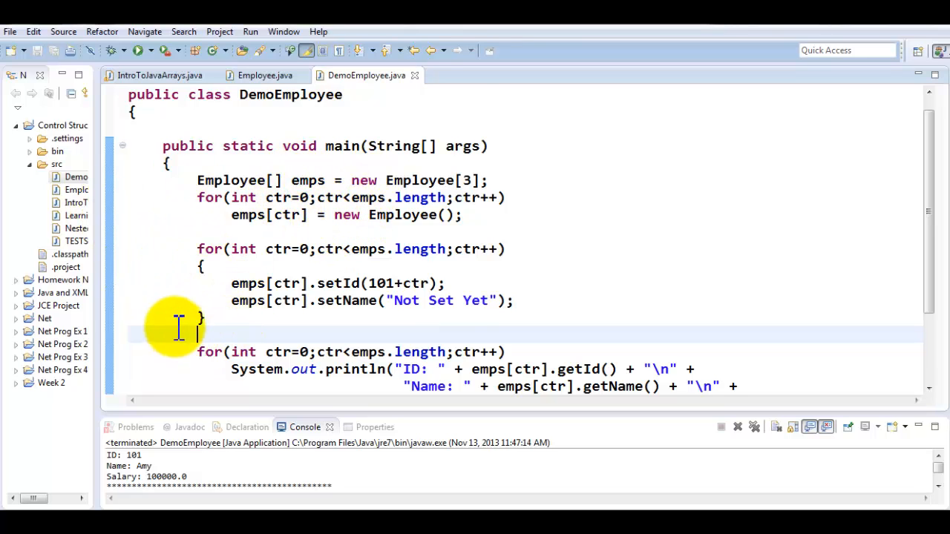
Add emps[ctr].setSalary(25000); inside the loop and save the file
scroll("down", 3)
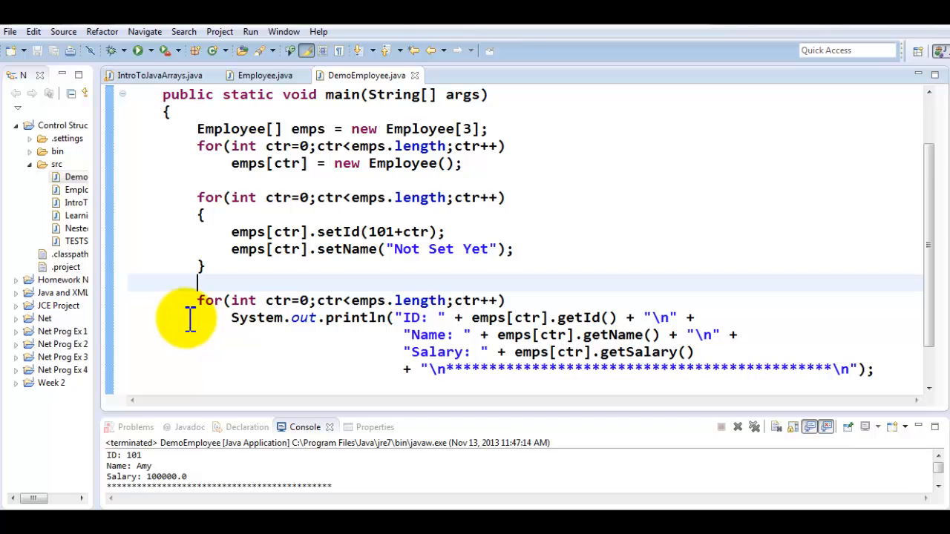
scroll("down", 3)
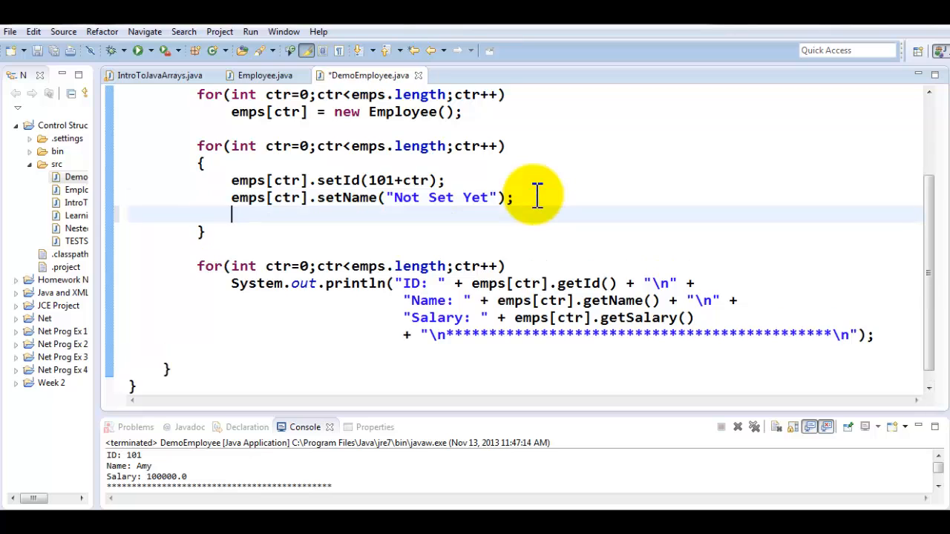
type("emp[]")
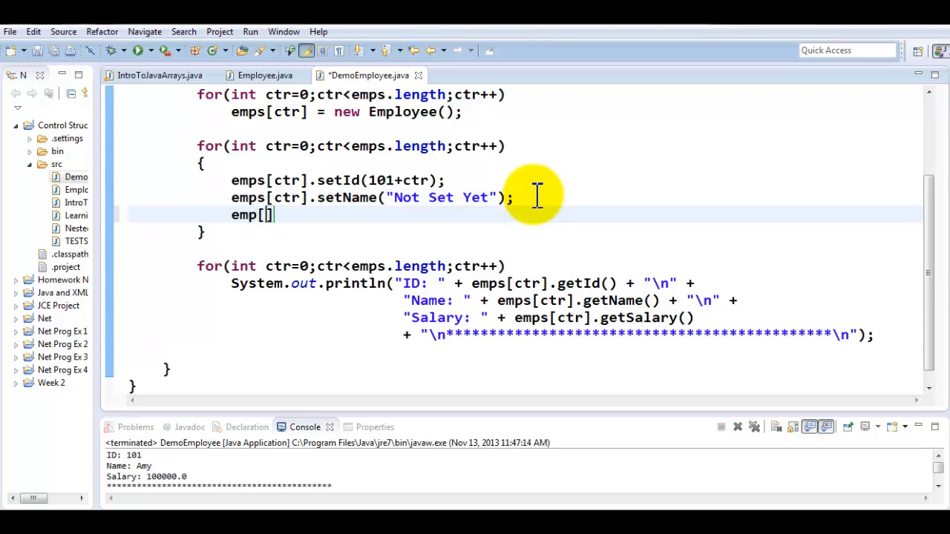
type("s")
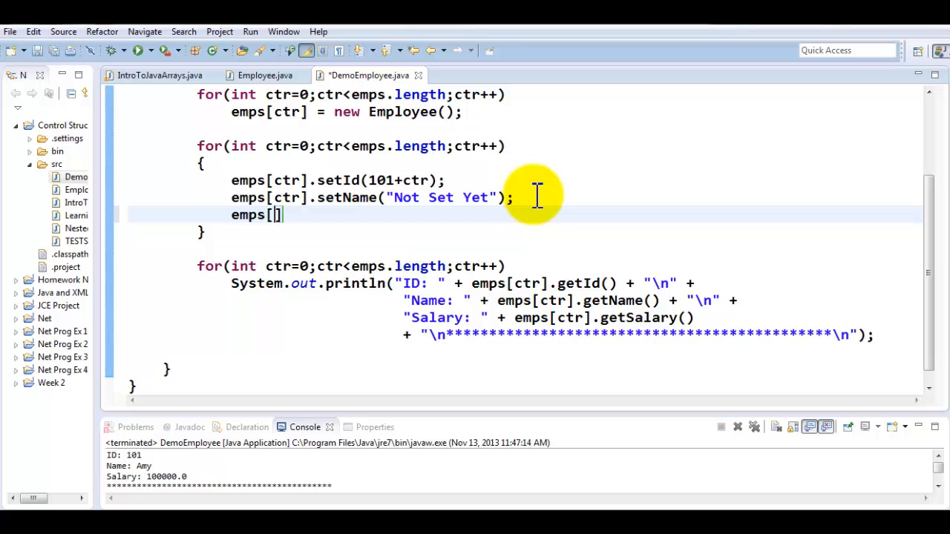
type("ctr")
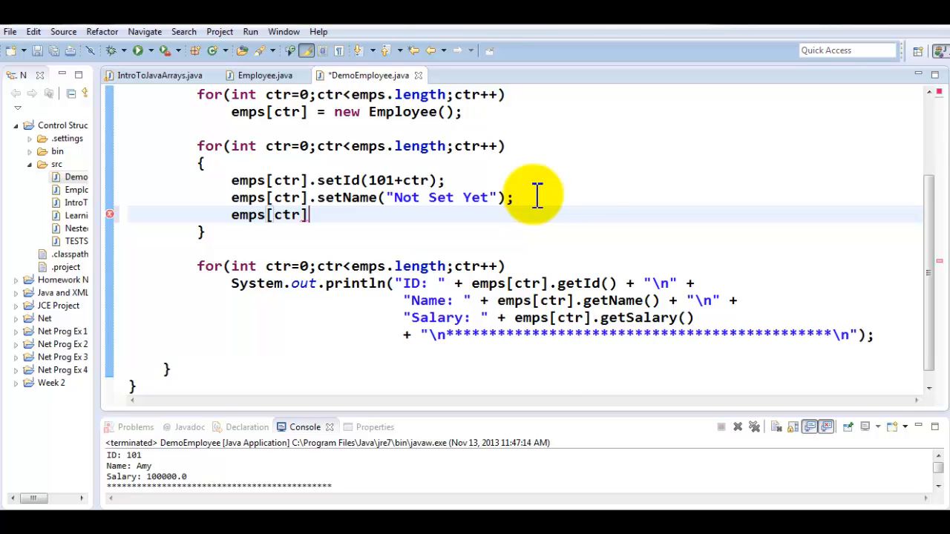
type("setSalary(salary")
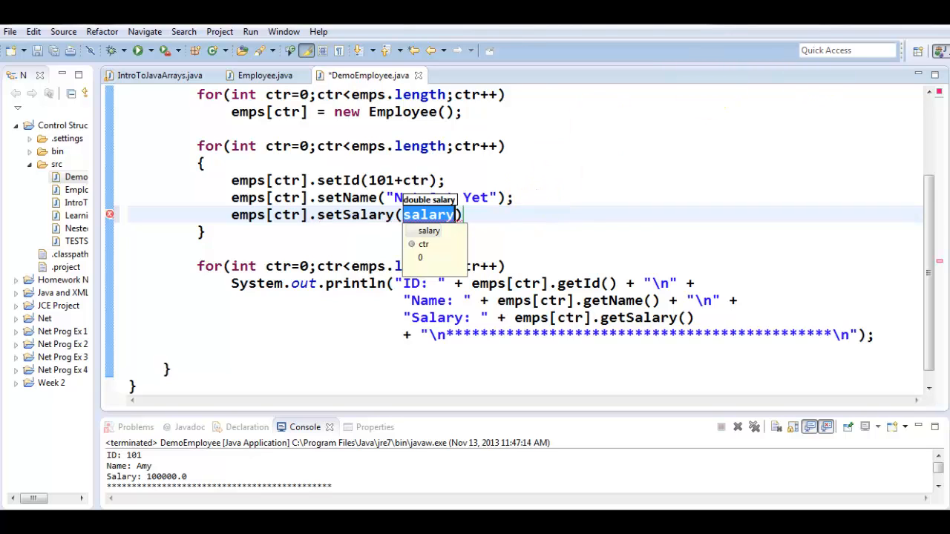
type("2")
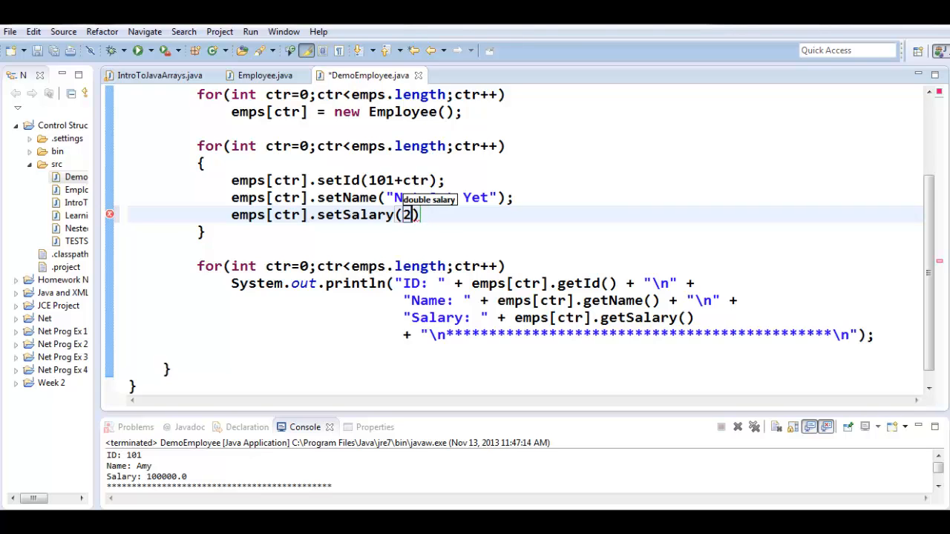
type("50000")
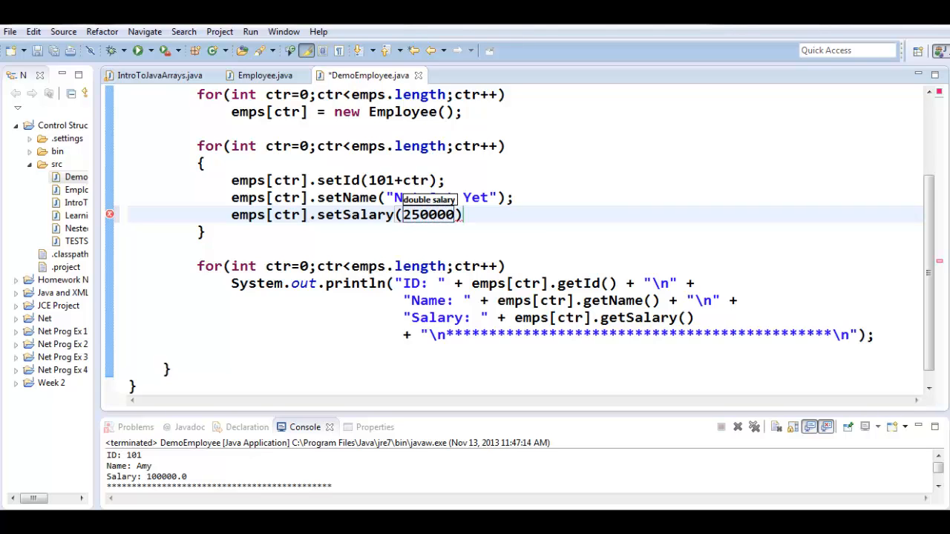
key("Backspace")
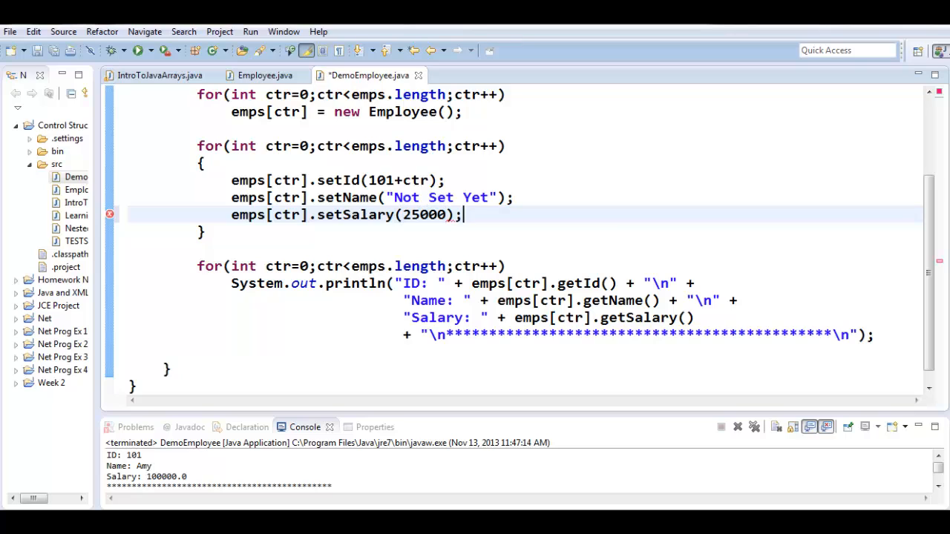
key("ctrl+s")
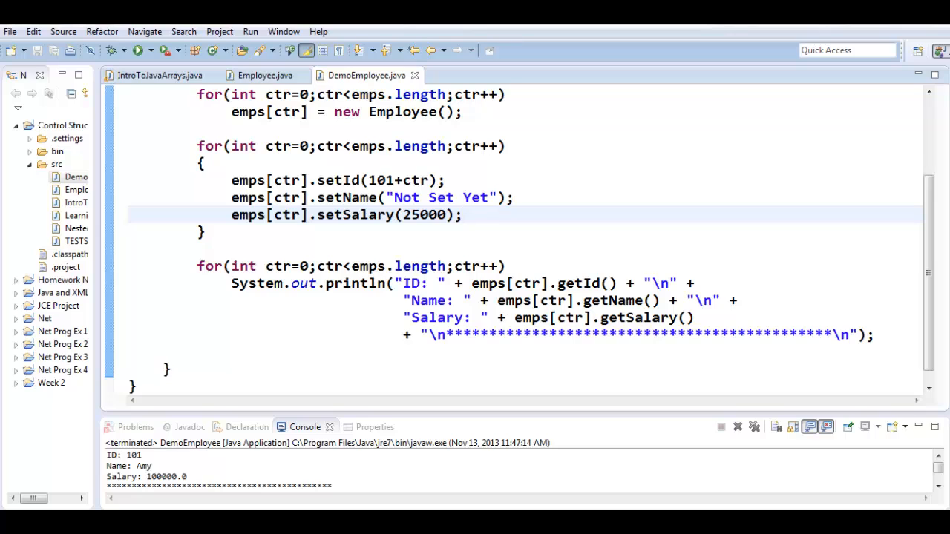
Run DemoEmployee so the console lists employees 101-103, Not Set Yet, 25000.0
left_click(463, 214)
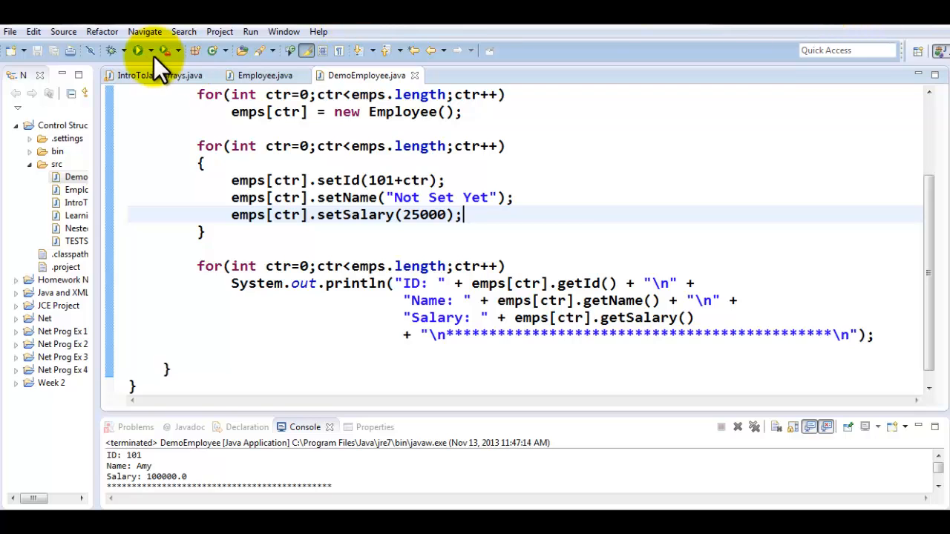
left_click(137, 50)
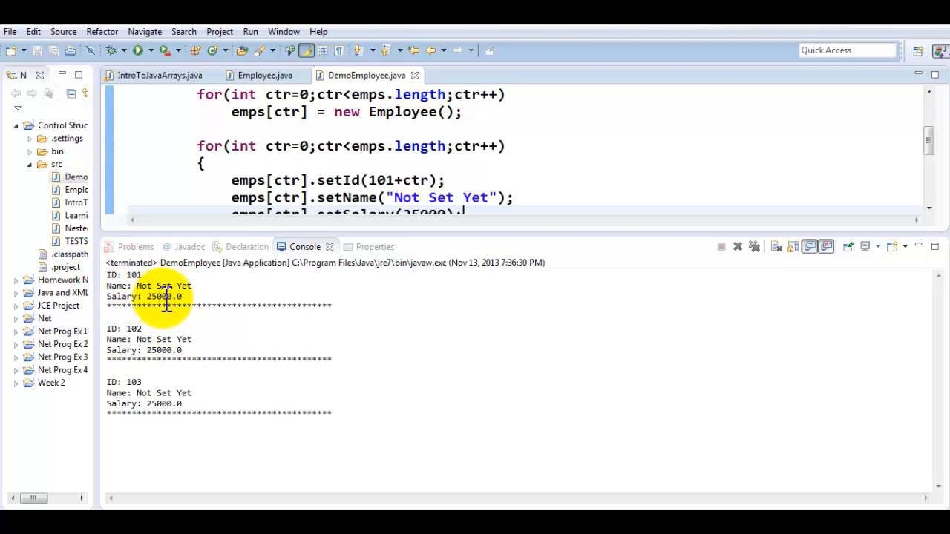
mouse_move(392, 297)
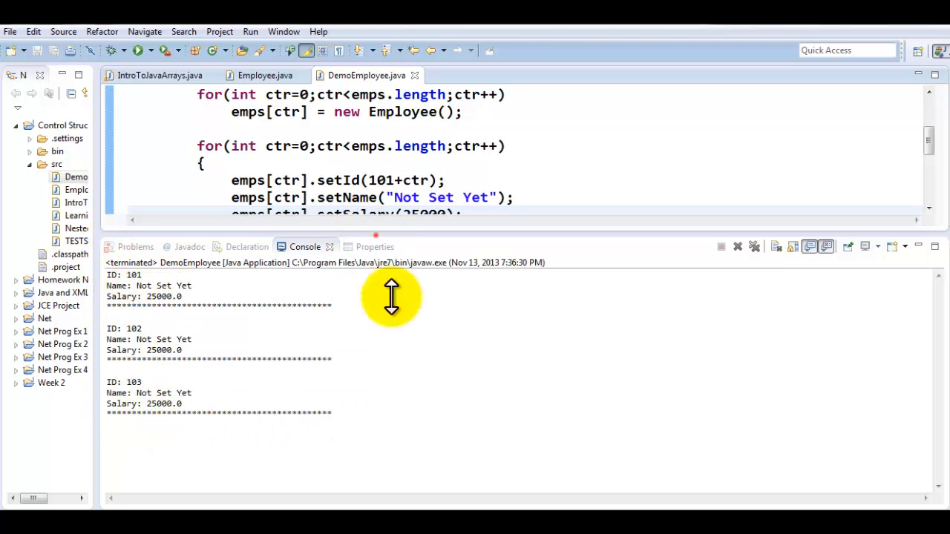